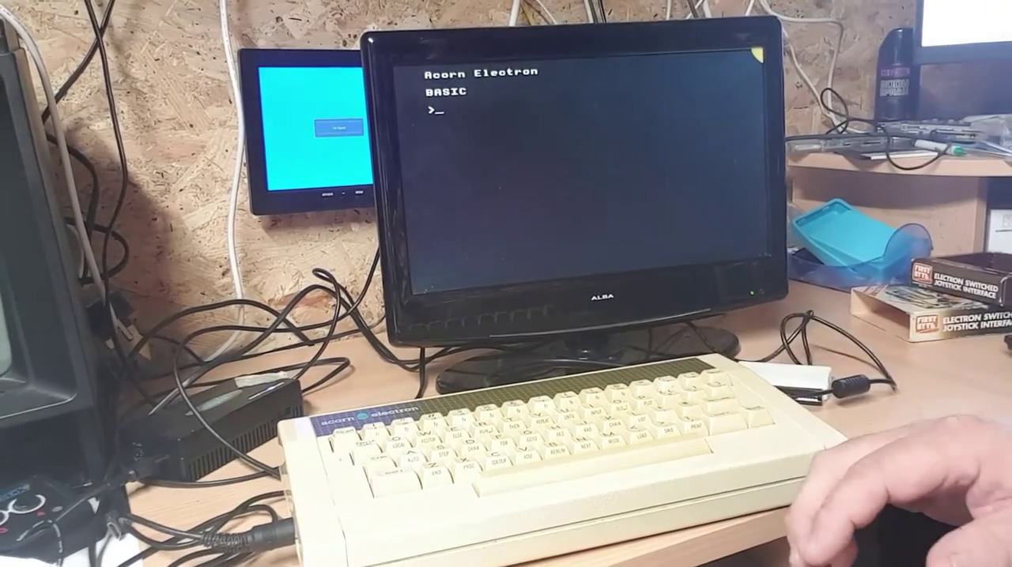
pyautogui.write('RUN')
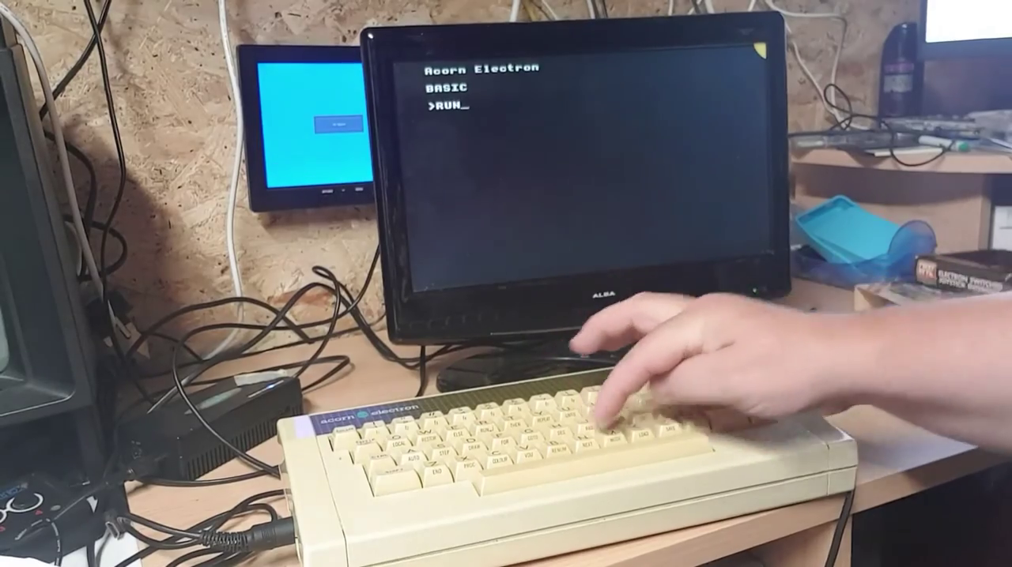